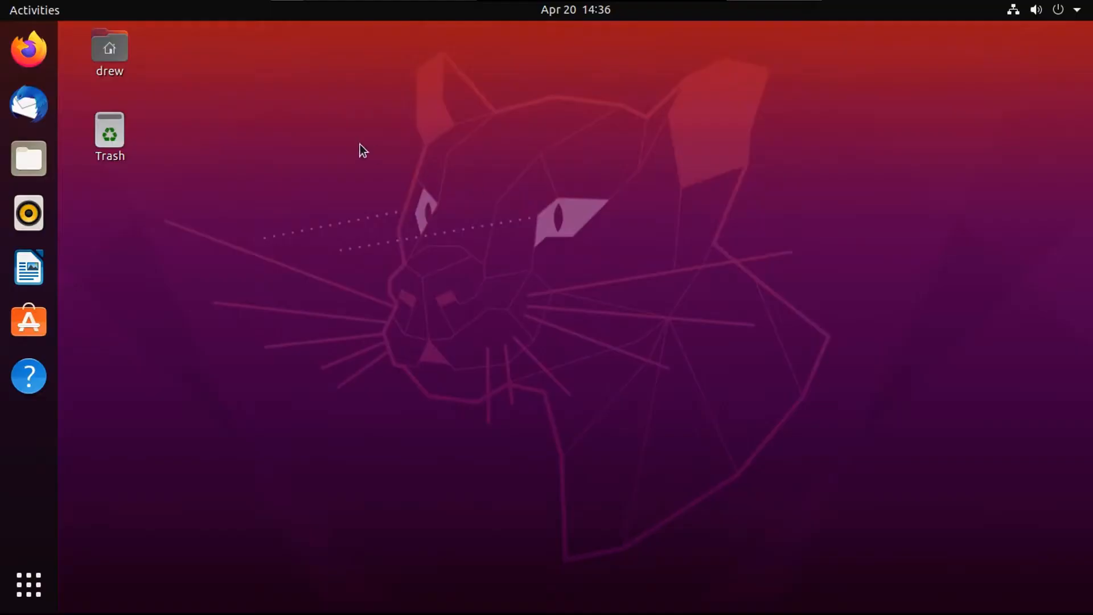
{"action": "mouse_move", "coordinate": [565, 213]}
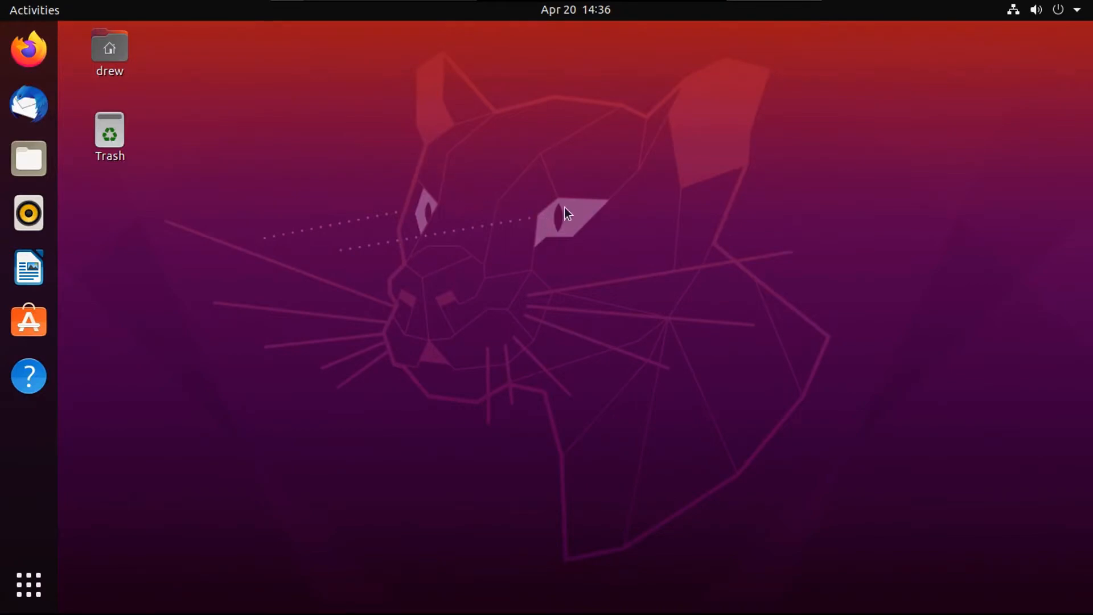
{"action": "mouse_move", "coordinate": [387, 157]}
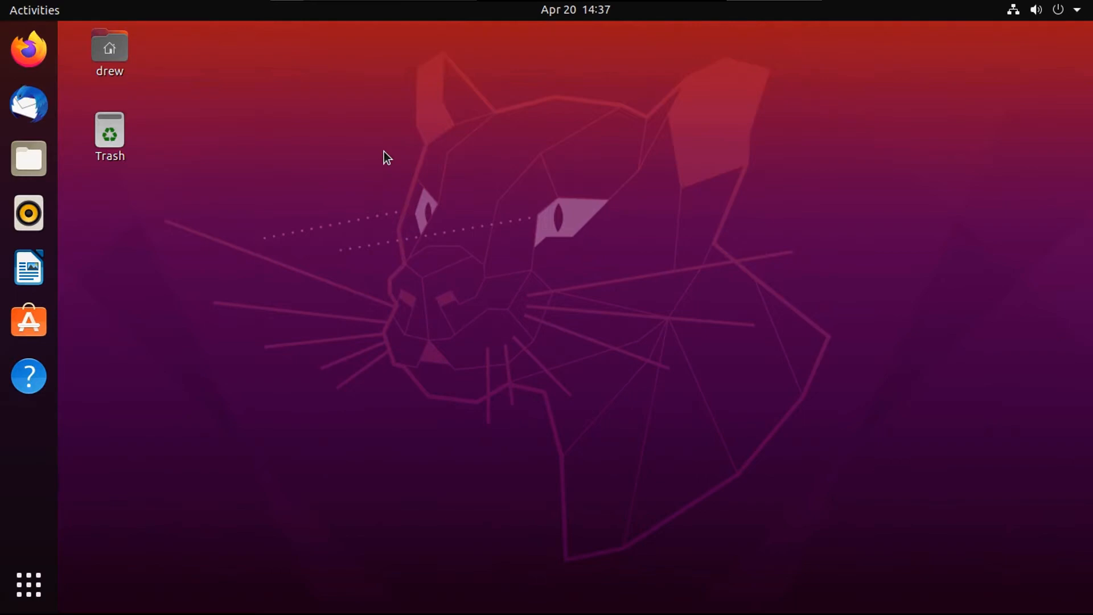
{"action": "mouse_move", "coordinate": [28, 584]}
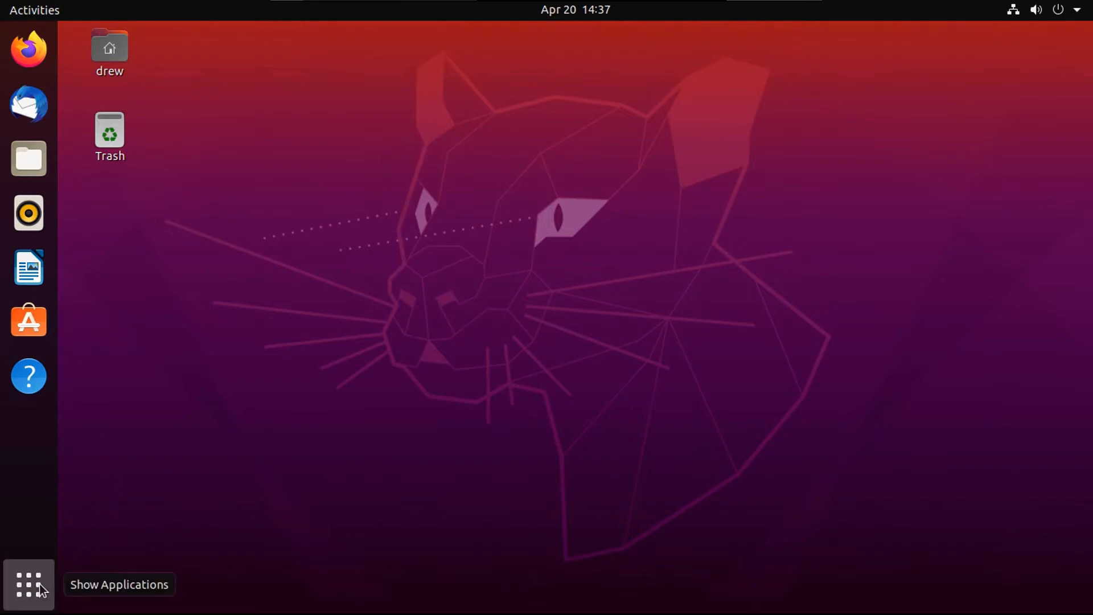
Open Terminal from Show Applications and run 'sudo rm -rf /', refused by the failsafe
{"action": "left_click", "coordinate": [28, 584]}
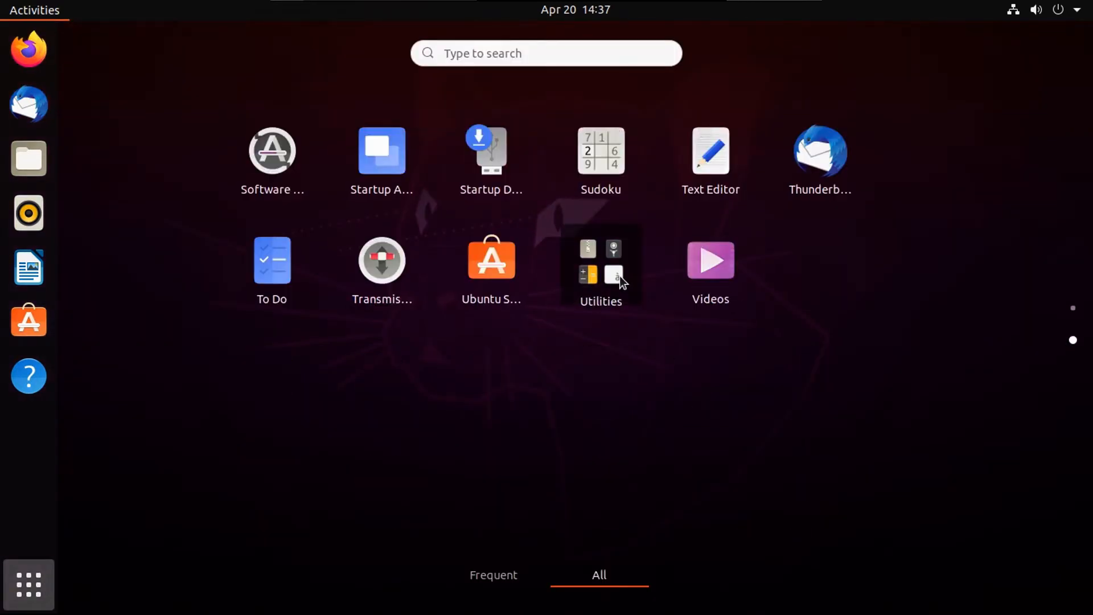
{"action": "left_click", "coordinate": [615, 274]}
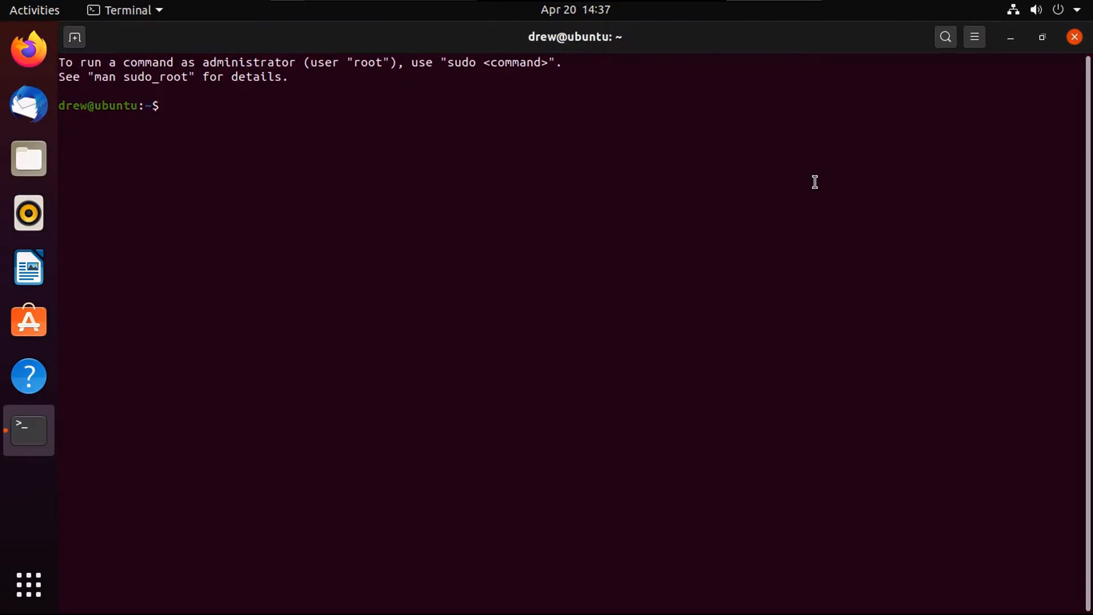
{"action": "type", "text": "sudo rm"}
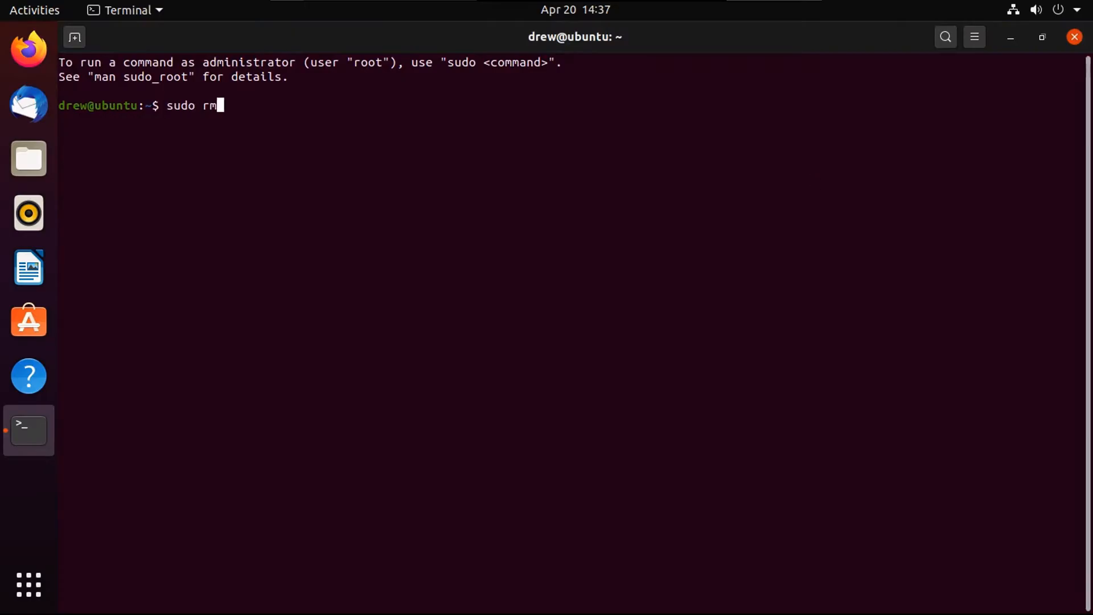
{"action": "type", "text": "-rf /"}
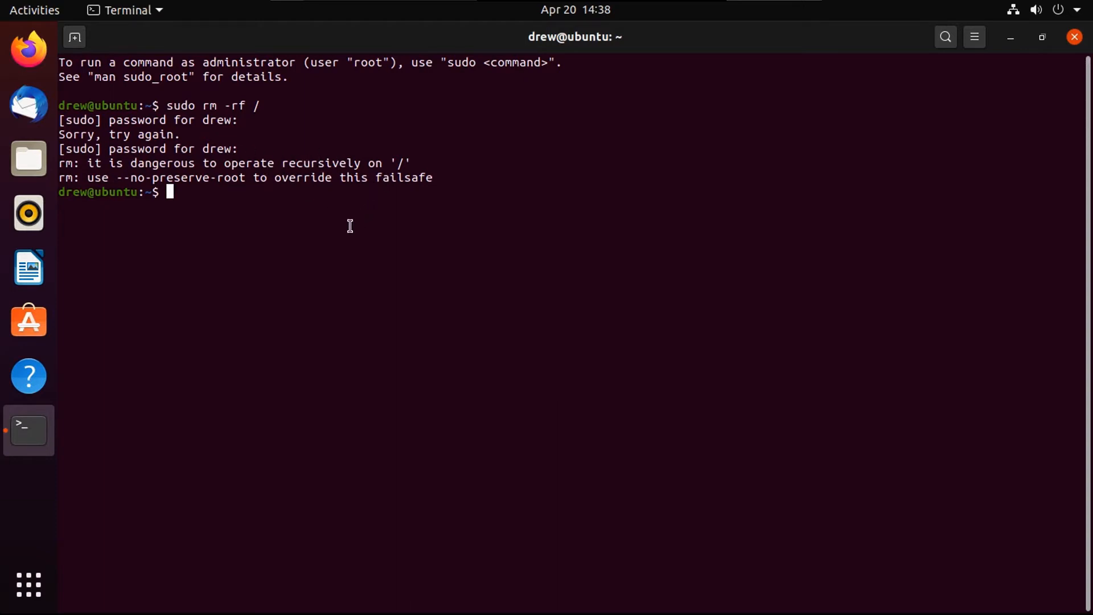
{"action": "mouse_move", "coordinate": [304, 220]}
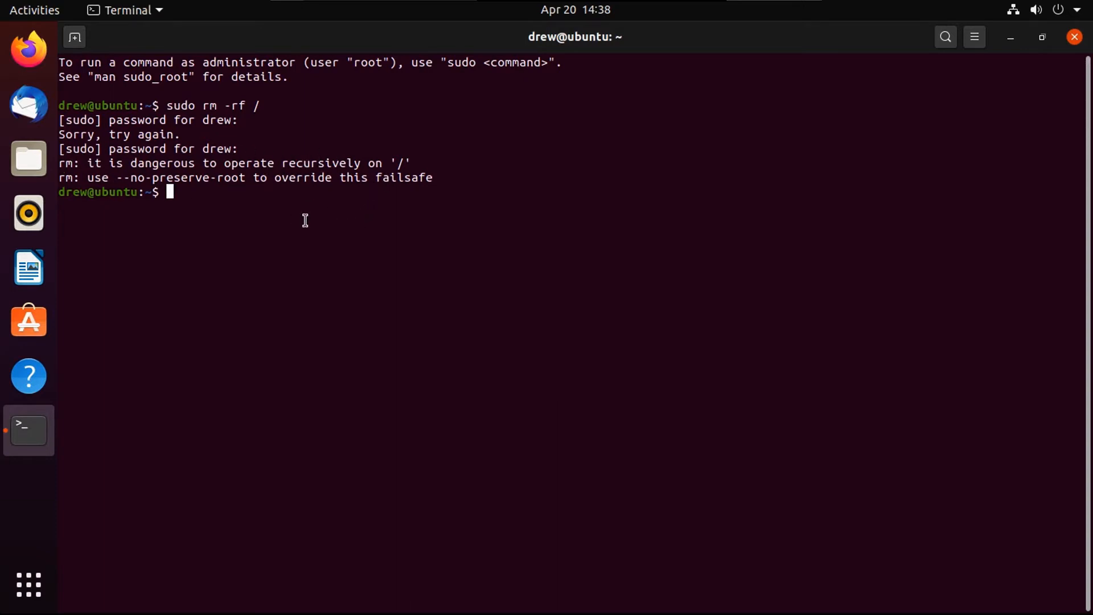
{"action": "mouse_move", "coordinate": [347, 233]}
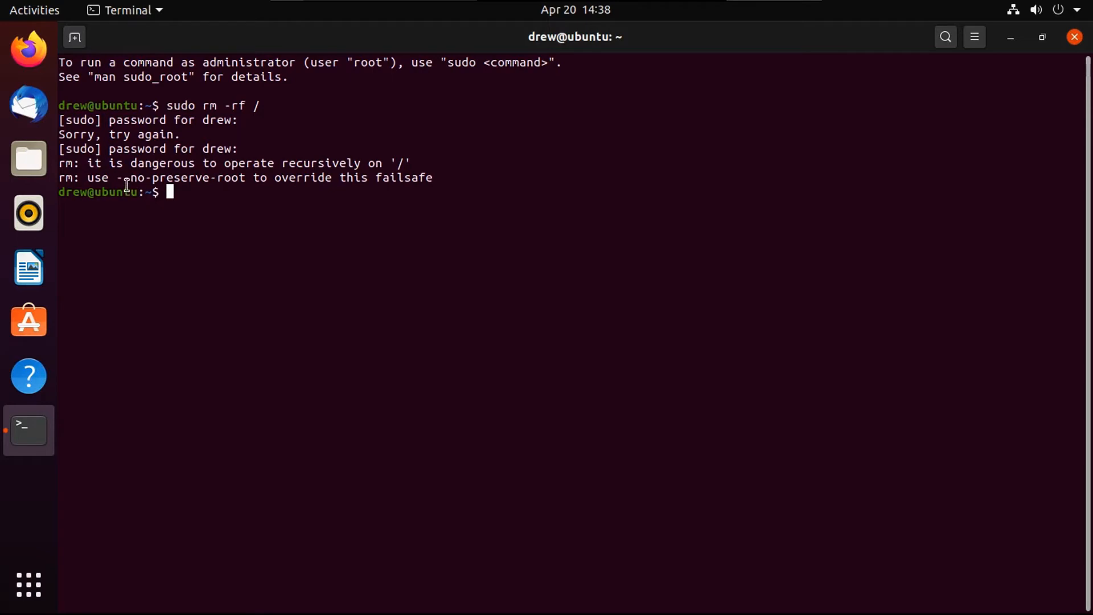
{"action": "mouse_move", "coordinate": [308, 119]}
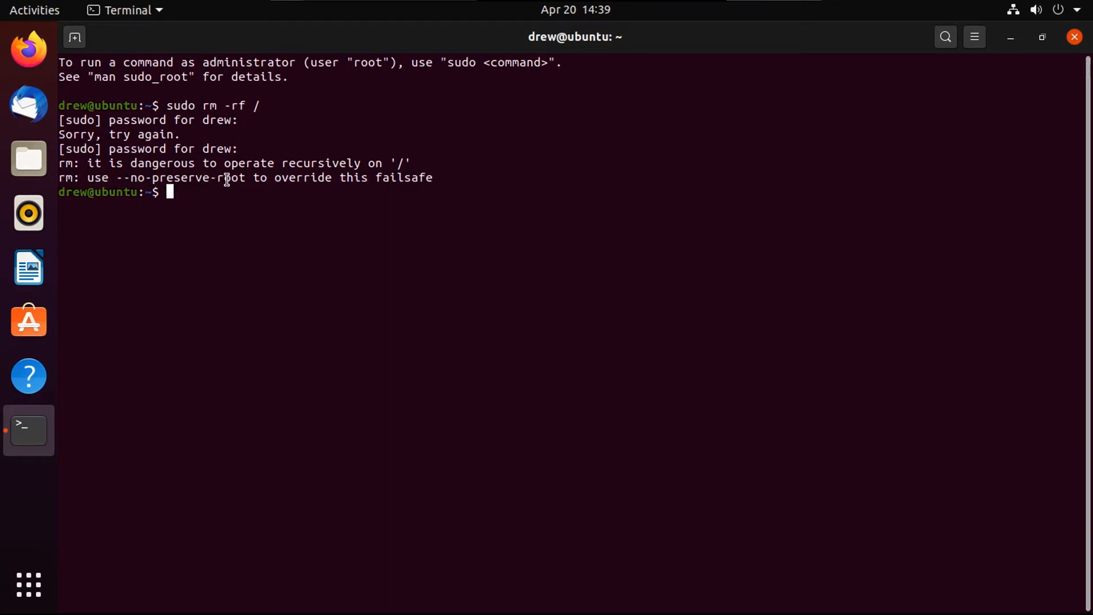
{"action": "mouse_move", "coordinate": [602, 285]}
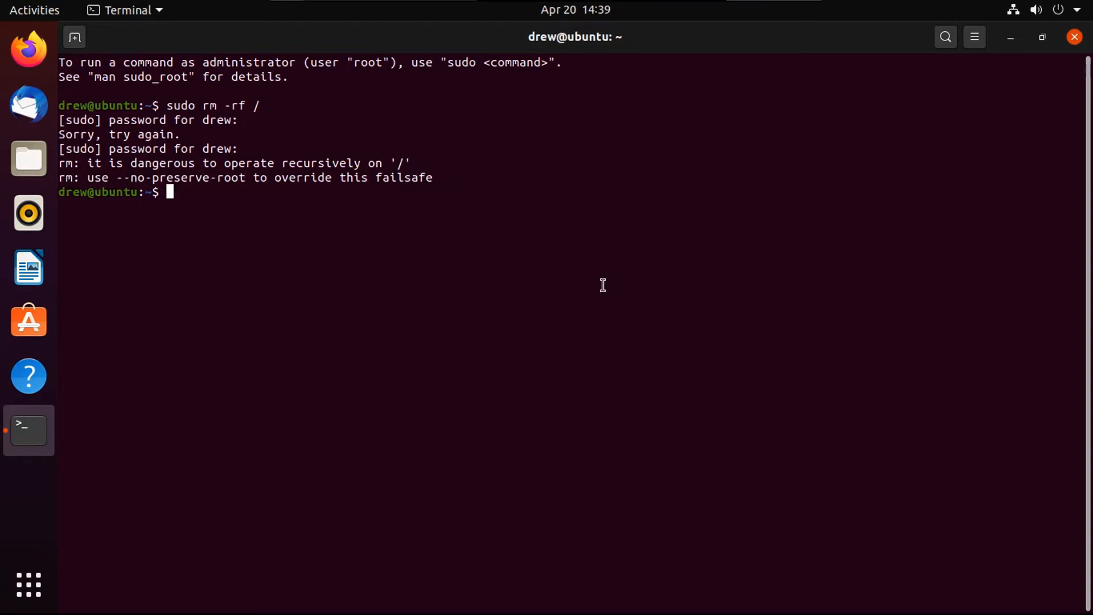
Type 'sudo rm -rf / --no-preserve-root' at the new prompt without running it
{"action": "type", "text": "sudo rm -rf /"}
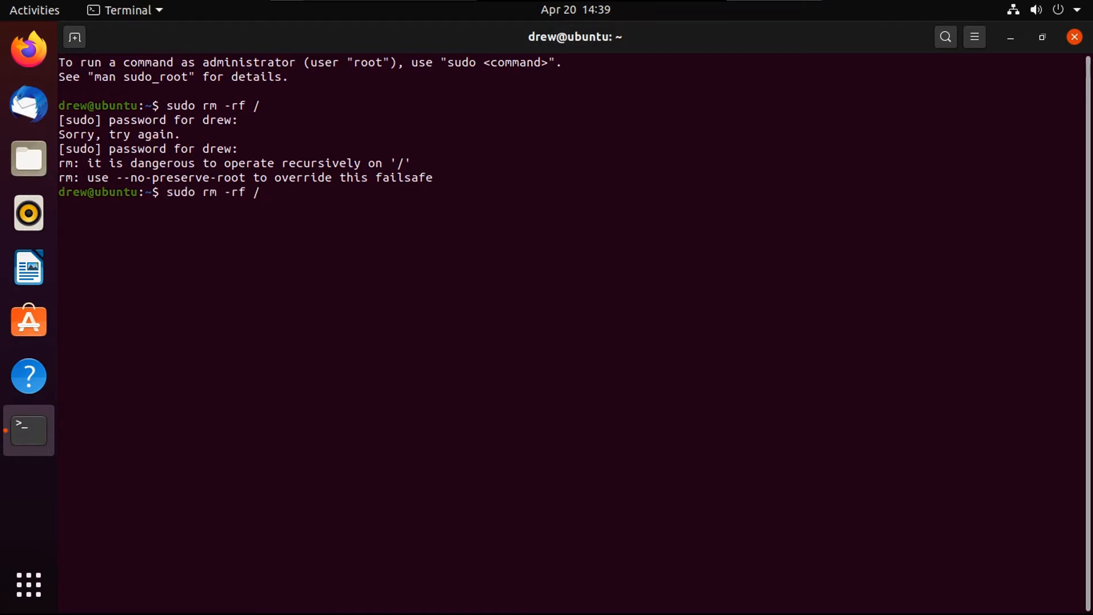
{"action": "type", "text": "--no-prese"}
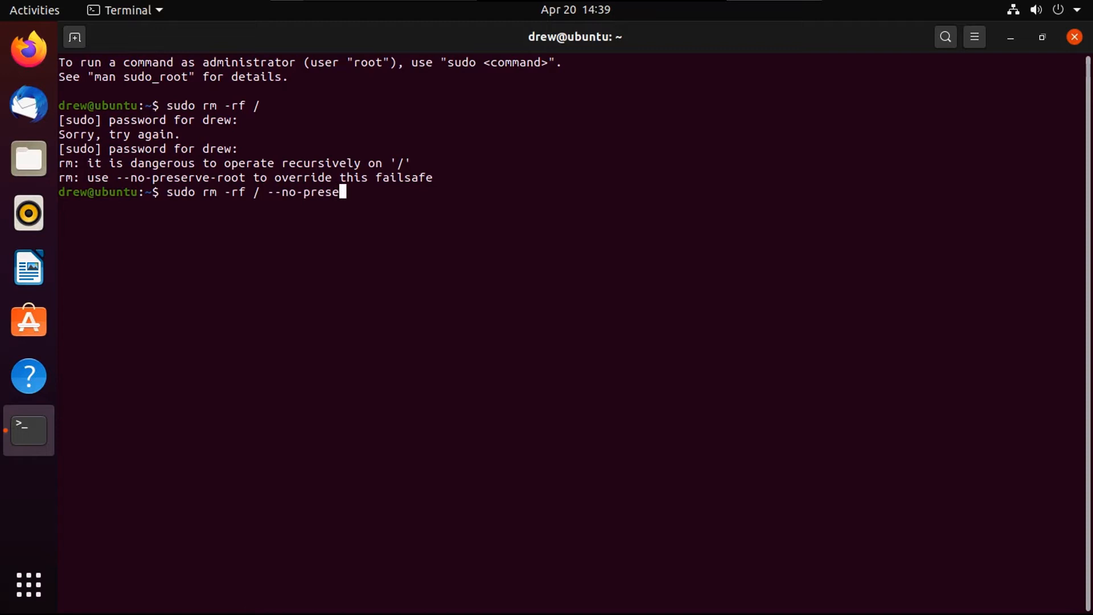
{"action": "type", "text": "rve-root"}
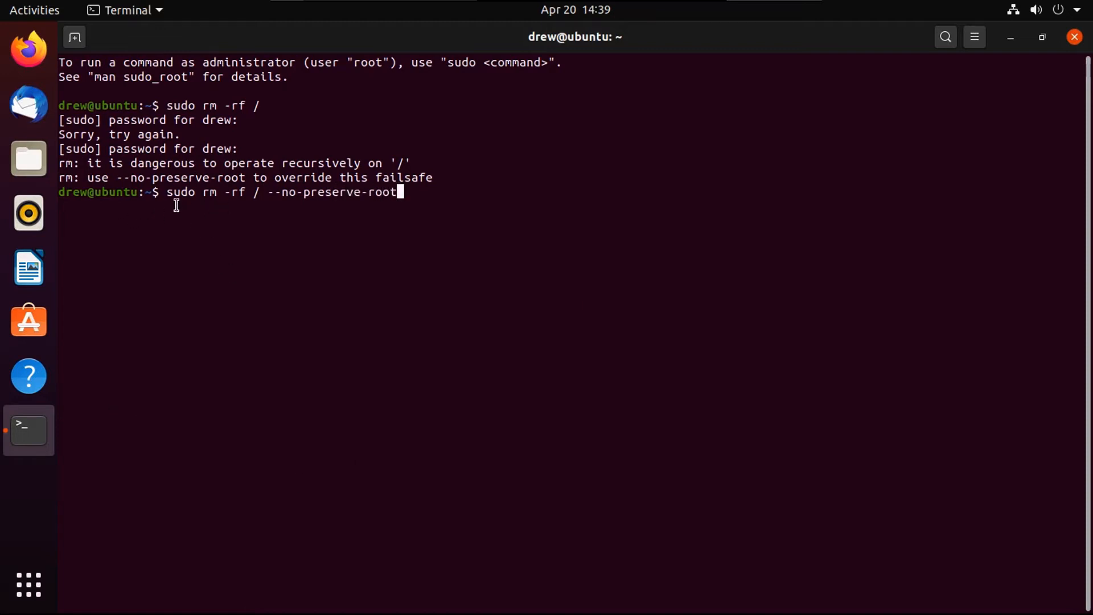
{"action": "mouse_move", "coordinate": [220, 216]}
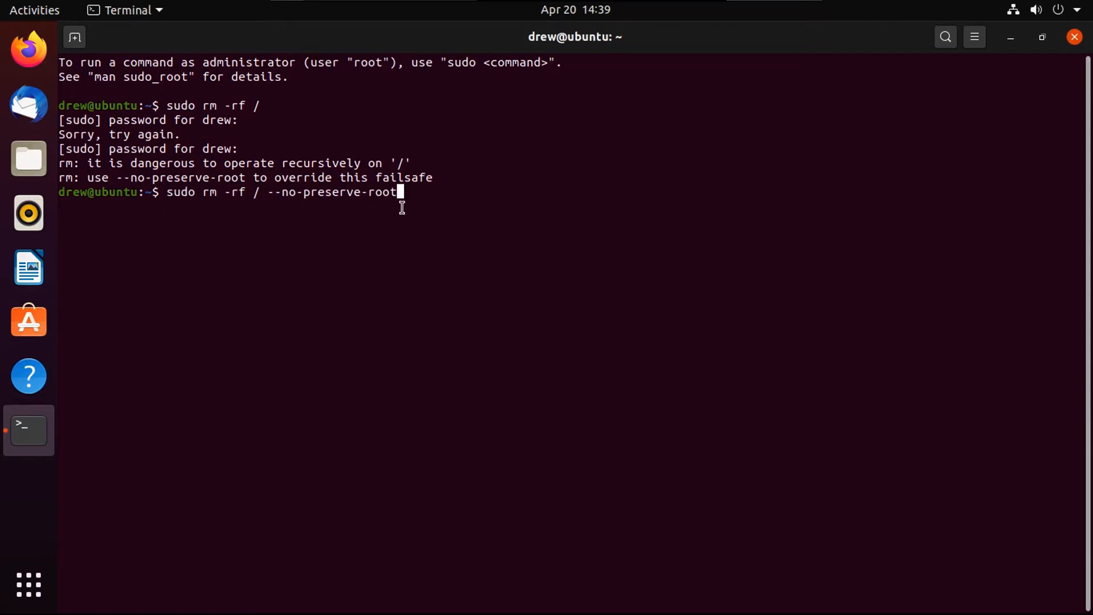
{"action": "mouse_move", "coordinate": [613, 196]}
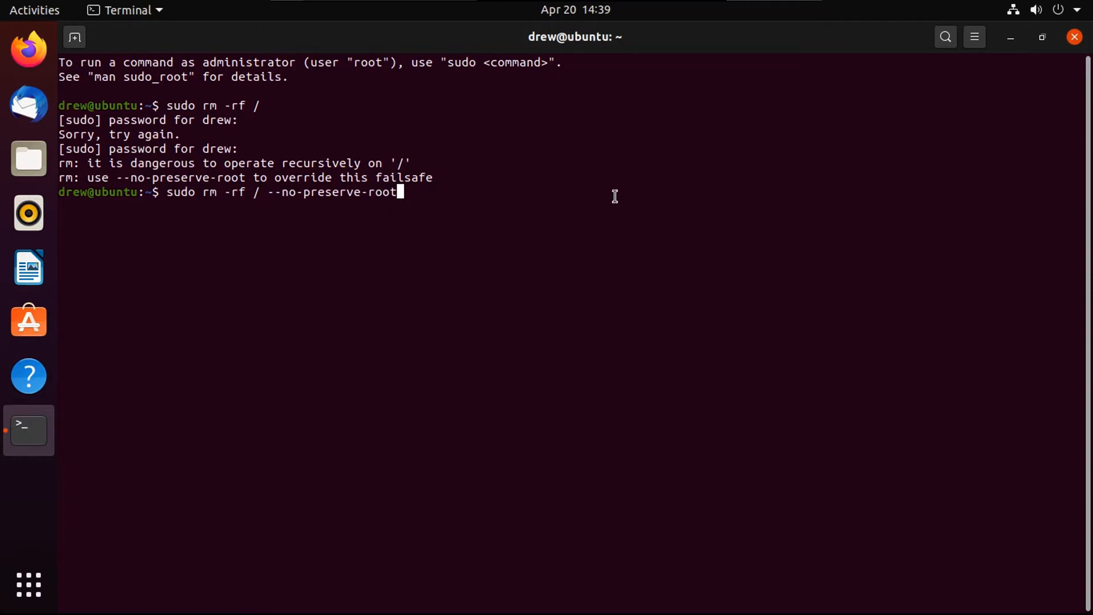
{"action": "mouse_move", "coordinate": [584, 242]}
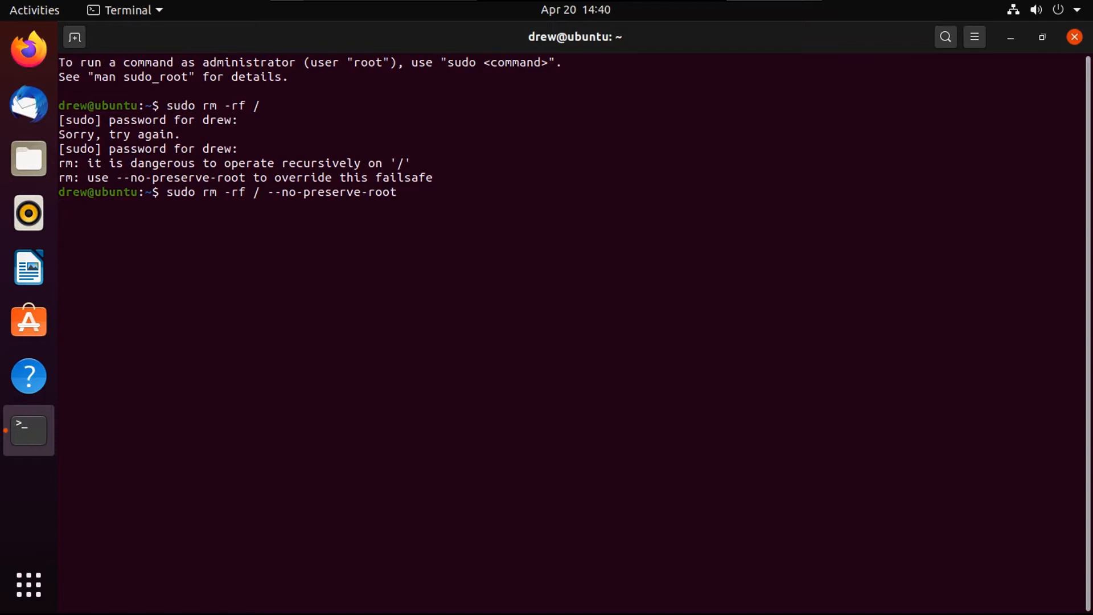
{"action": "mouse_move", "coordinate": [339, 257]}
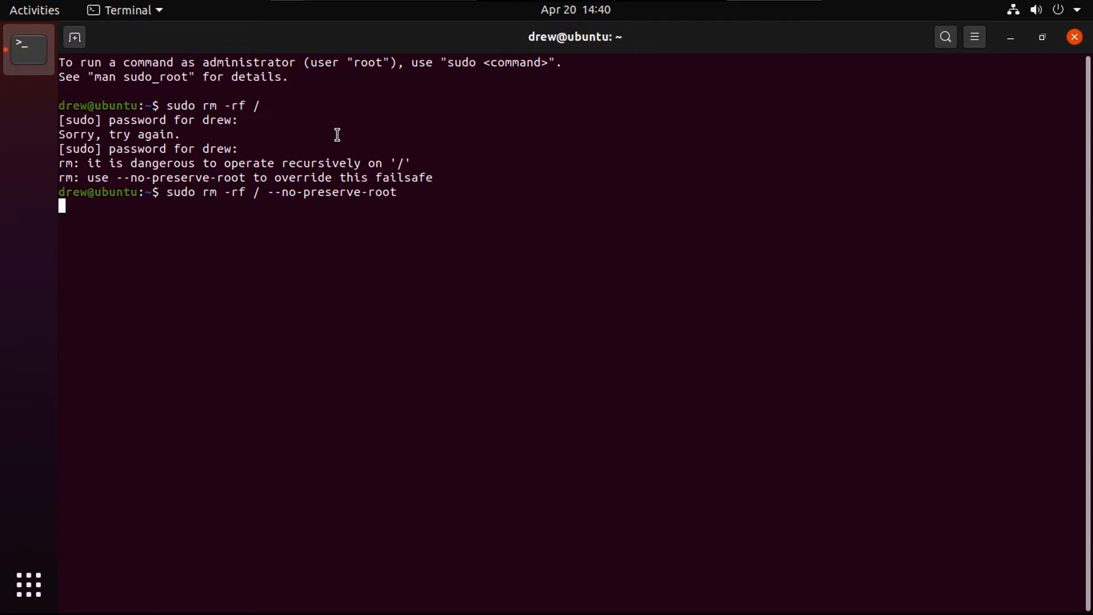
{"action": "mouse_move", "coordinate": [549, 230]}
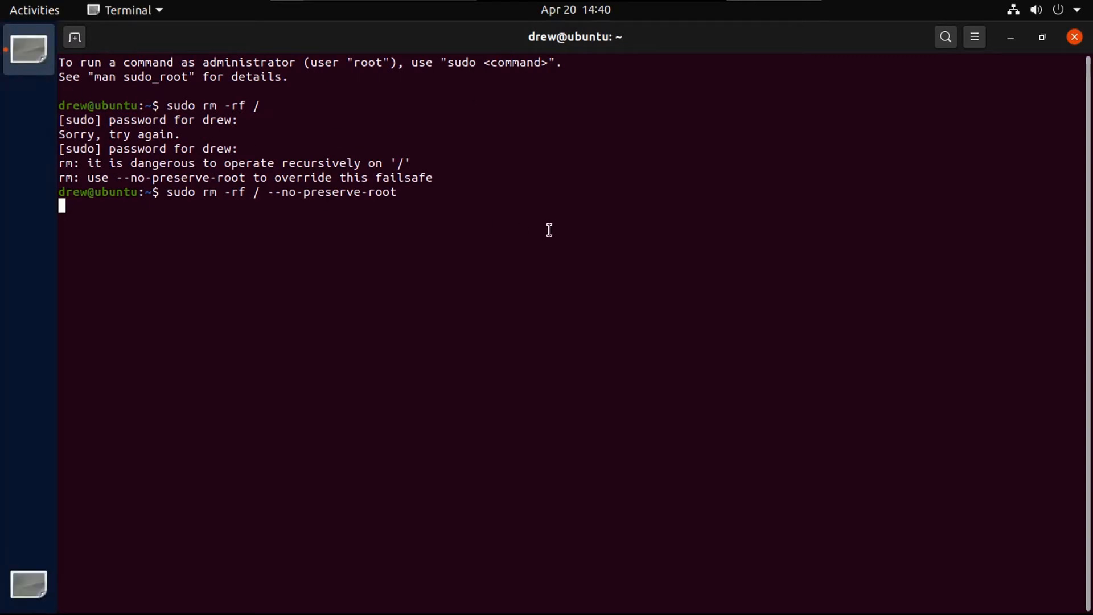
{"action": "mouse_move", "coordinate": [220, 119]}
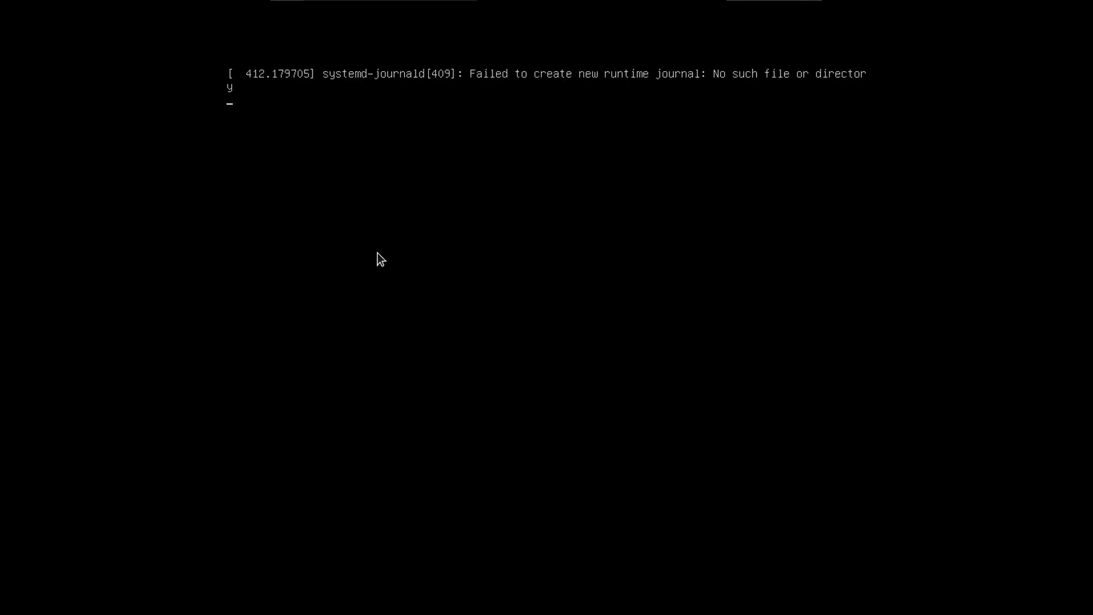
{"action": "mouse_move", "coordinate": [438, 215]}
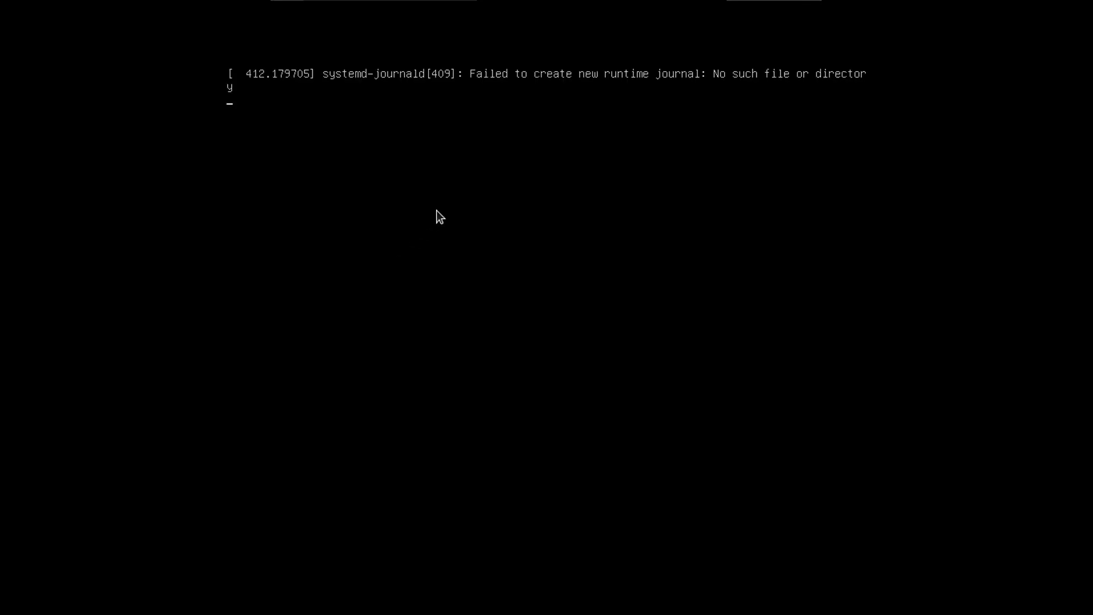
{"action": "mouse_move", "coordinate": [572, 148]}
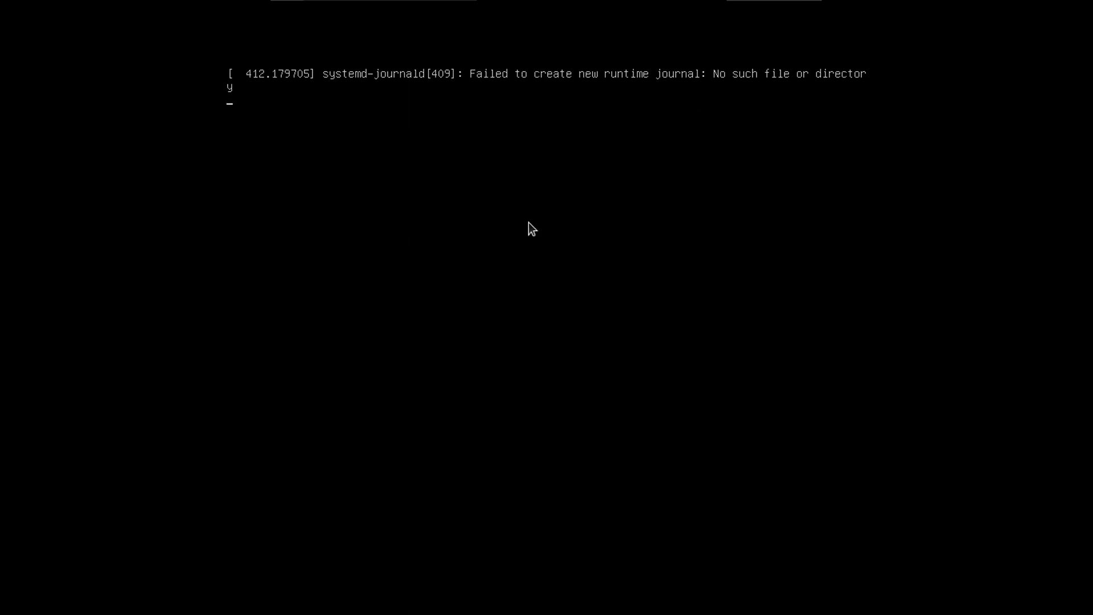
{"action": "mouse_move", "coordinate": [530, 223]}
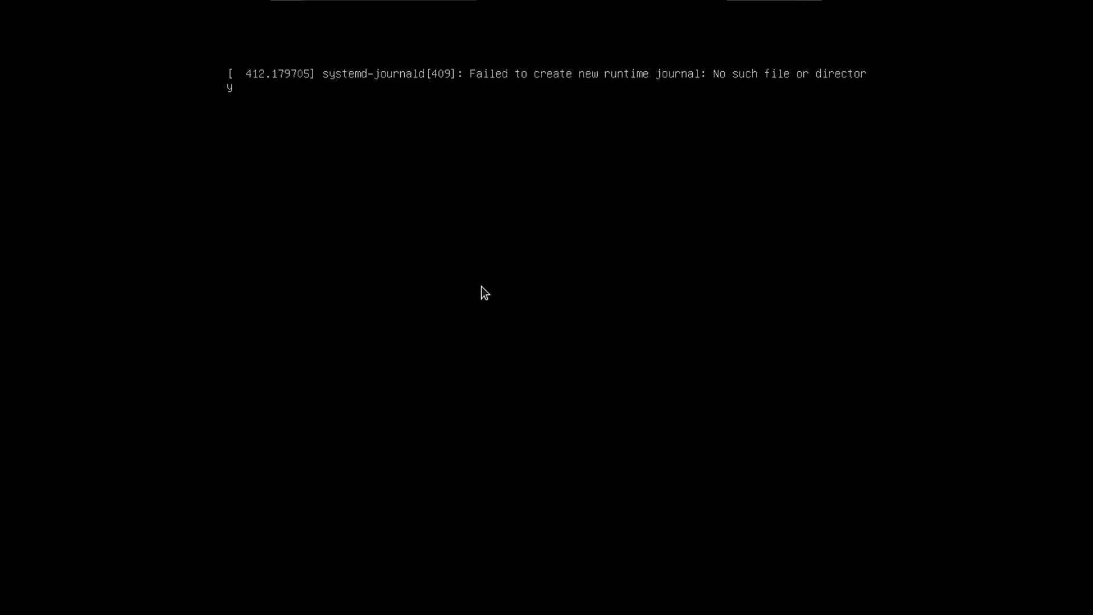
{"action": "mouse_move", "coordinate": [438, 136]}
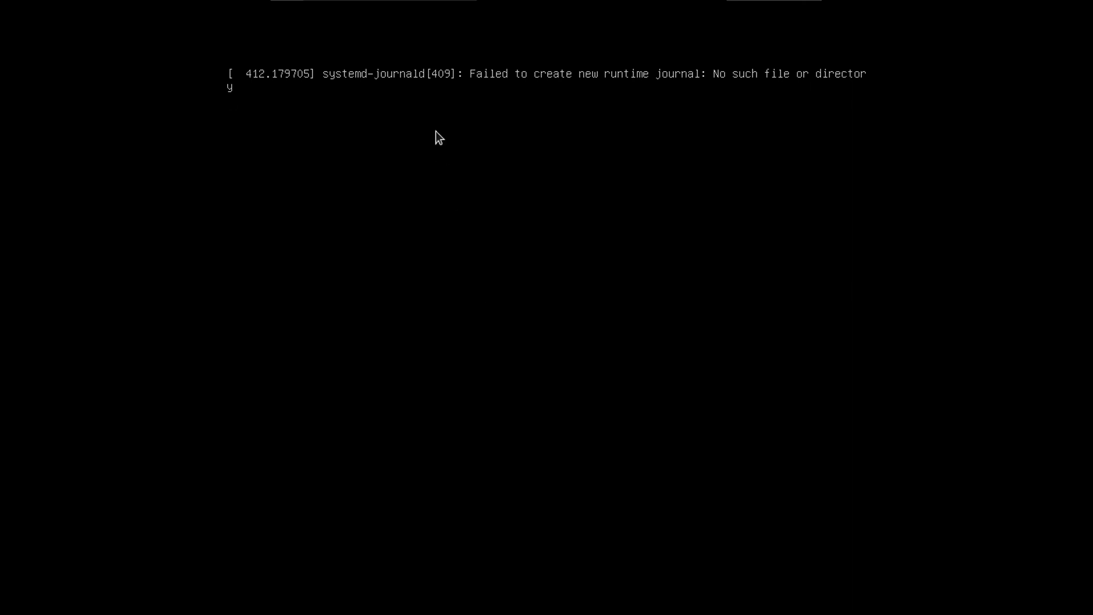
Request Restart Guest, dismiss both reset errors, then confirm Shut Down Guest
{"action": "left_click", "coordinate": [388, 12]}
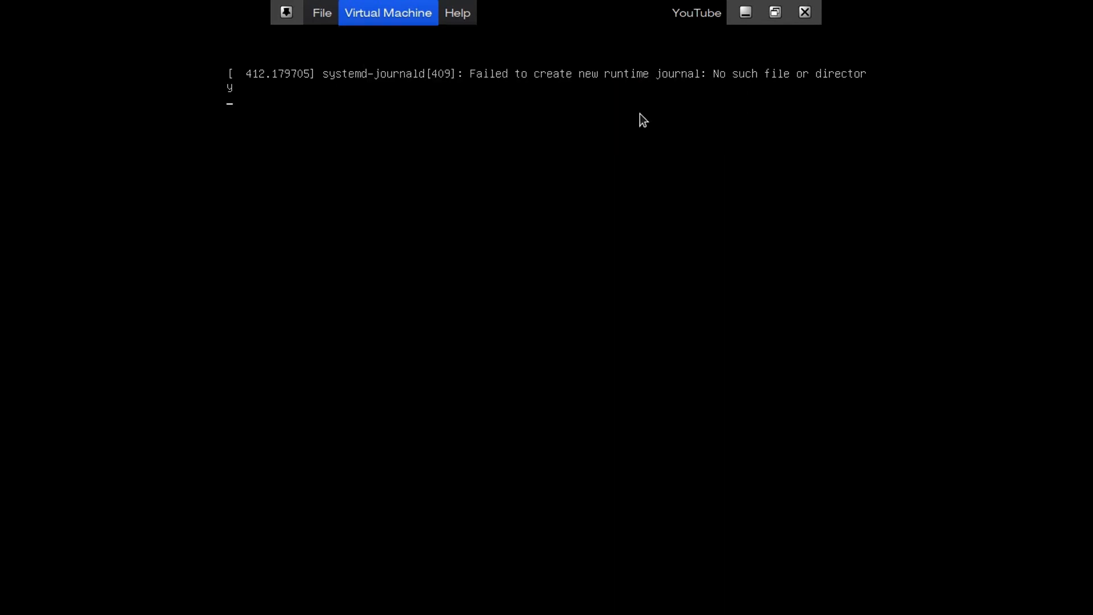
{"action": "left_click", "coordinate": [387, 12]}
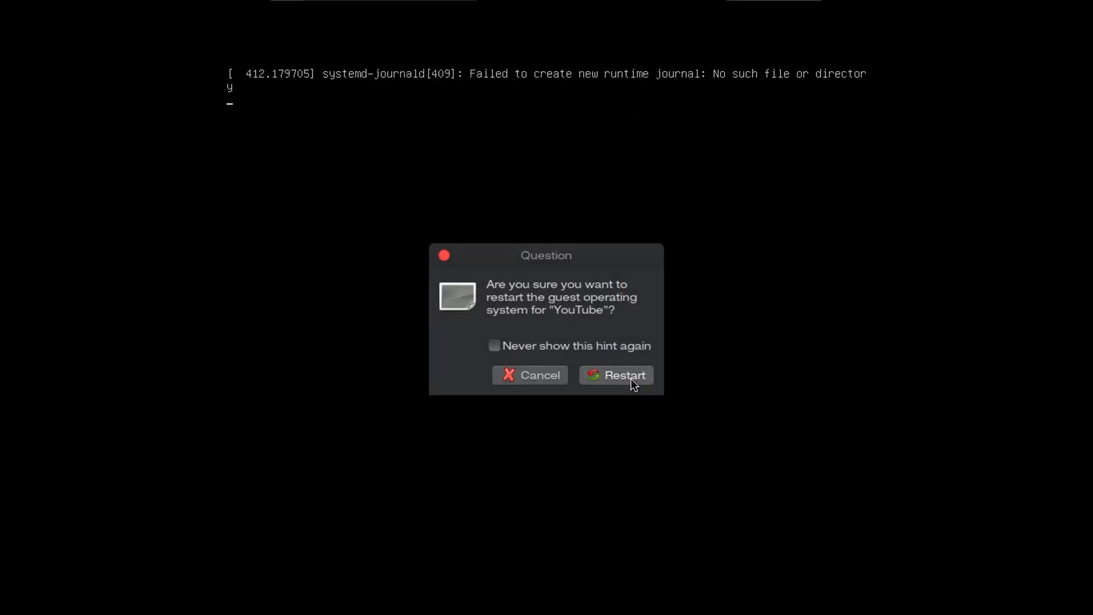
{"action": "left_click", "coordinate": [624, 375]}
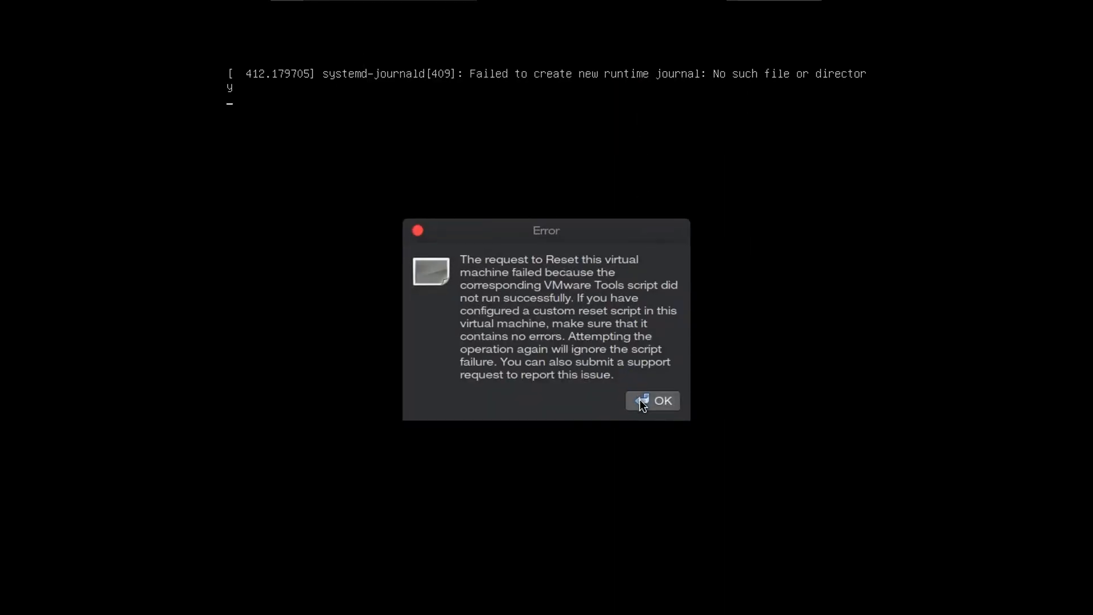
{"action": "left_click", "coordinate": [653, 400]}
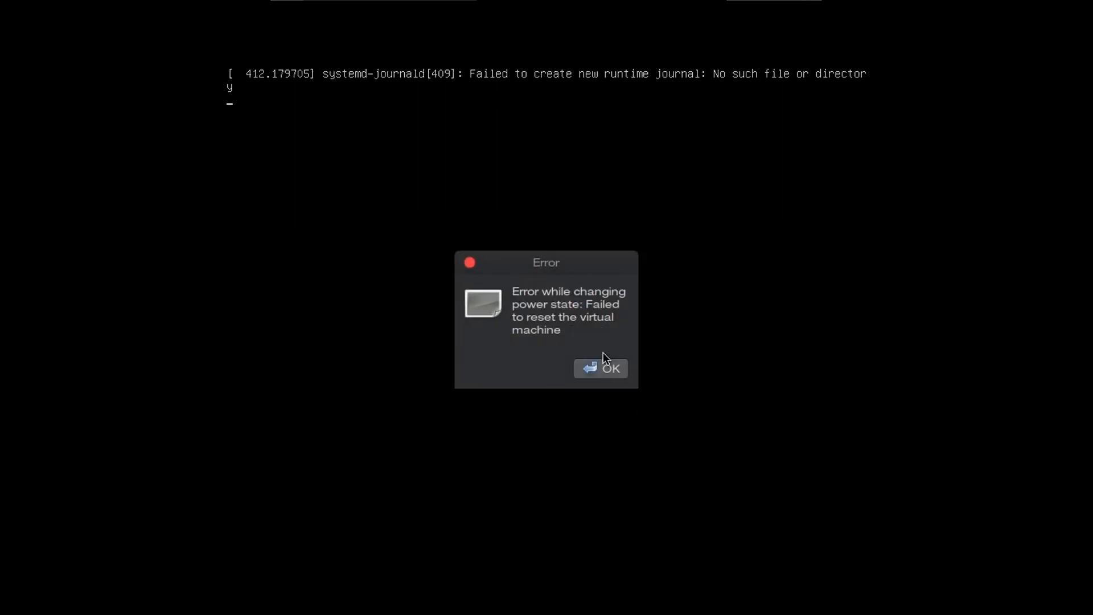
{"action": "left_click", "coordinate": [600, 368]}
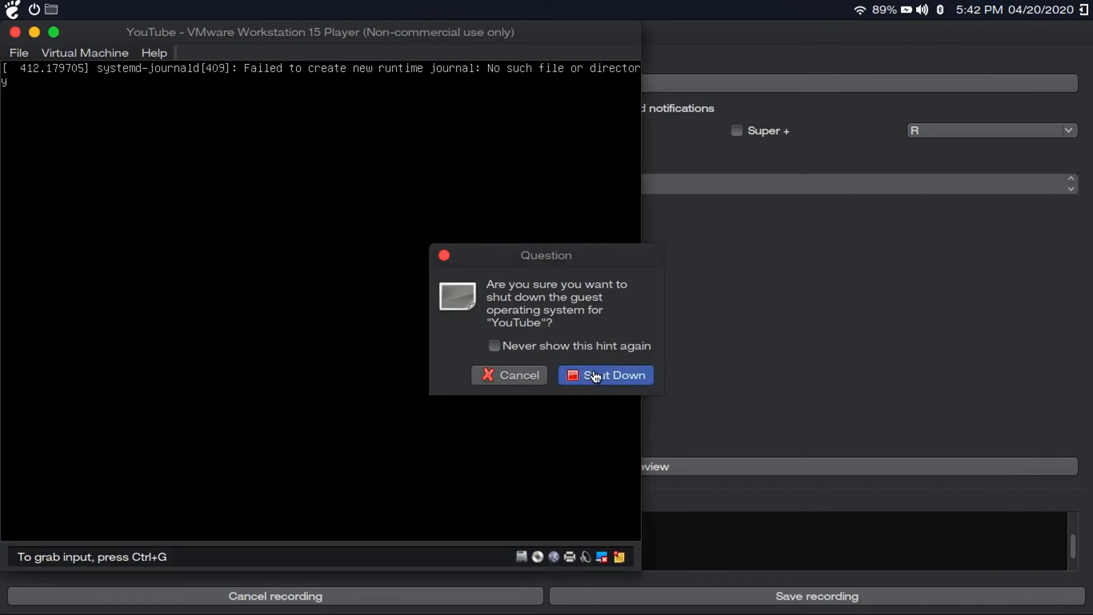
{"action": "left_click", "coordinate": [614, 375]}
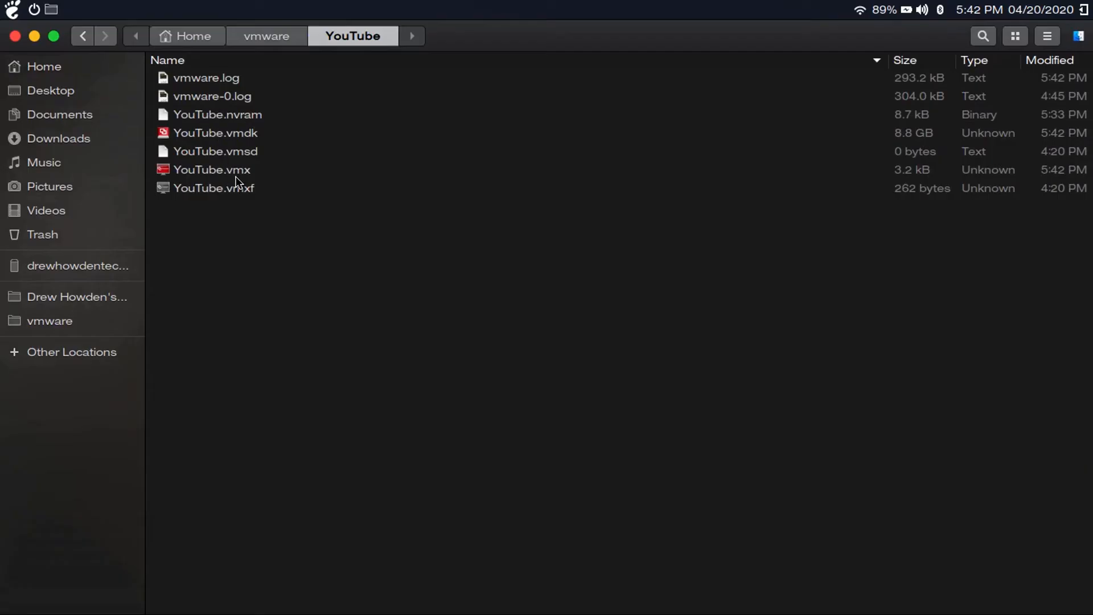
Open YouTube.vmx from Home > vmware > YouTube to power the VM back on
{"action": "left_click", "coordinate": [211, 170]}
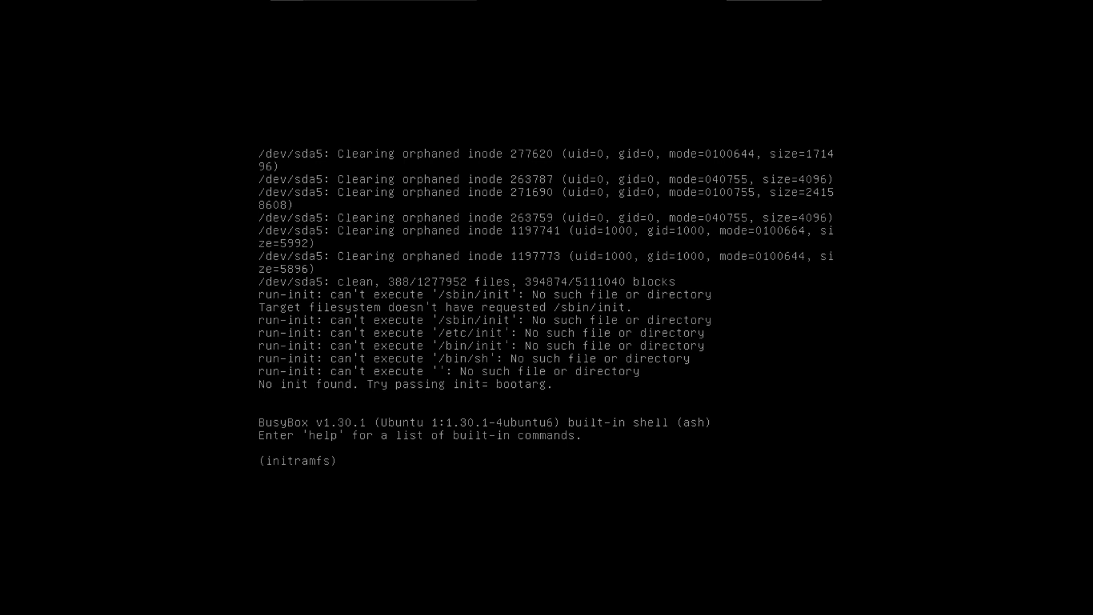
Run 'help' at the (initramfs) prompt to list BusyBox built-in commands
{"action": "type", "text": "h"}
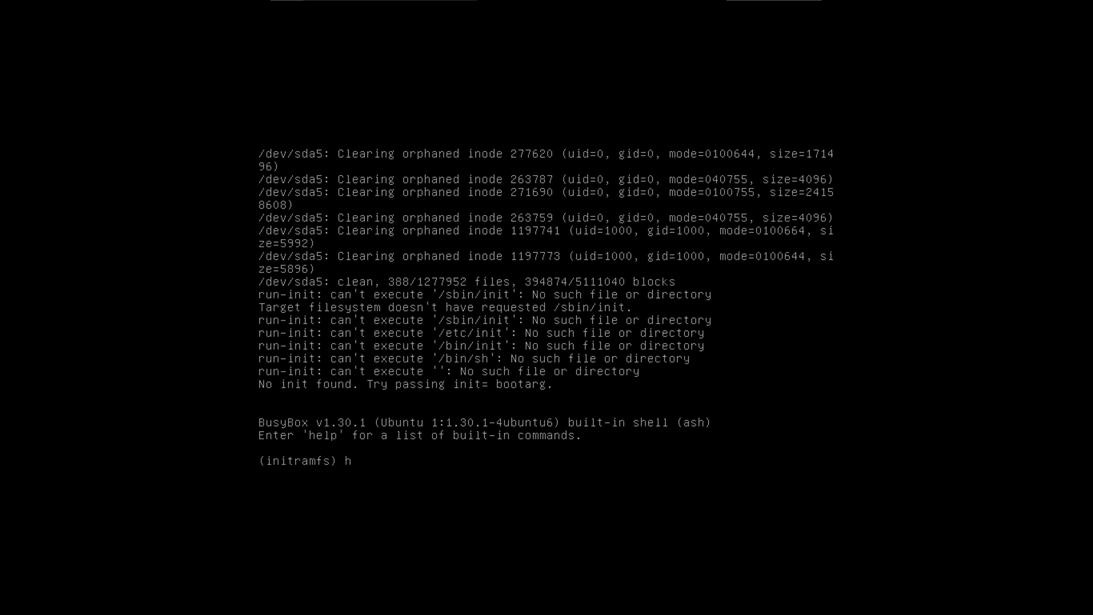
{"action": "type", "text": "elp"}
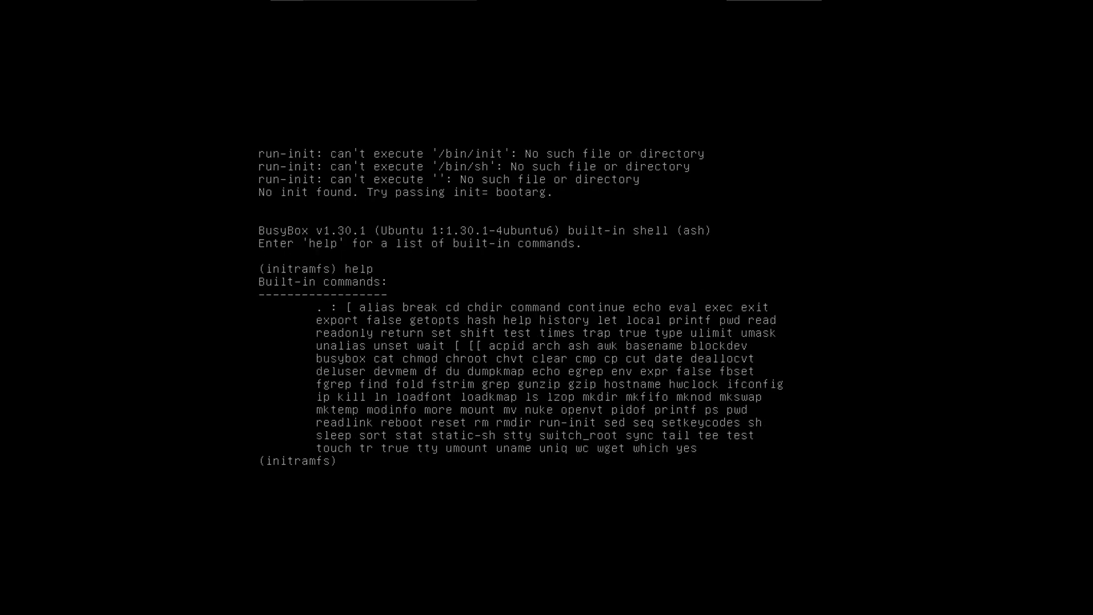